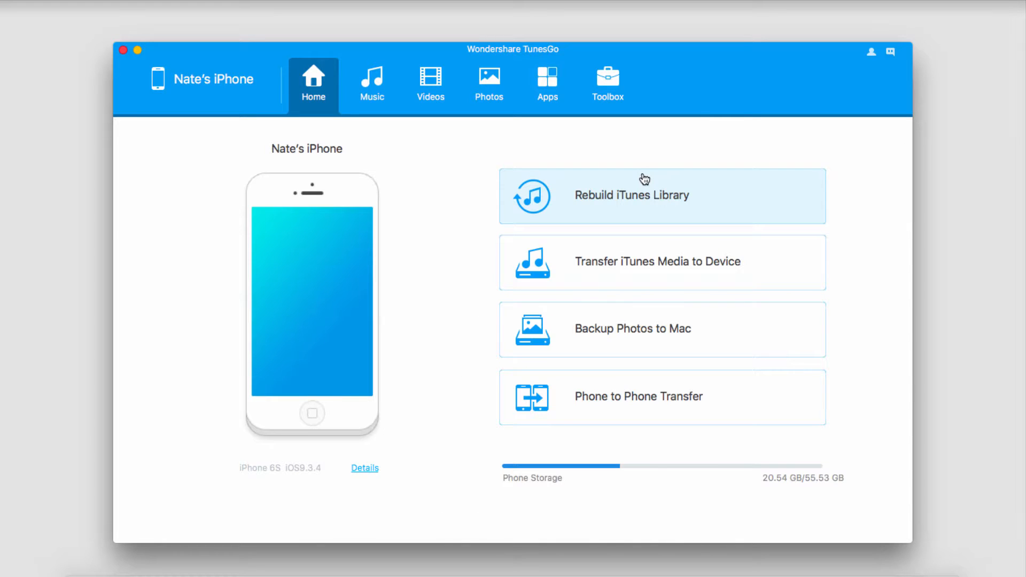
Step: Switch from the iPhone home overview to the Toolbox of transfer and repair tools
left_click(608, 83)
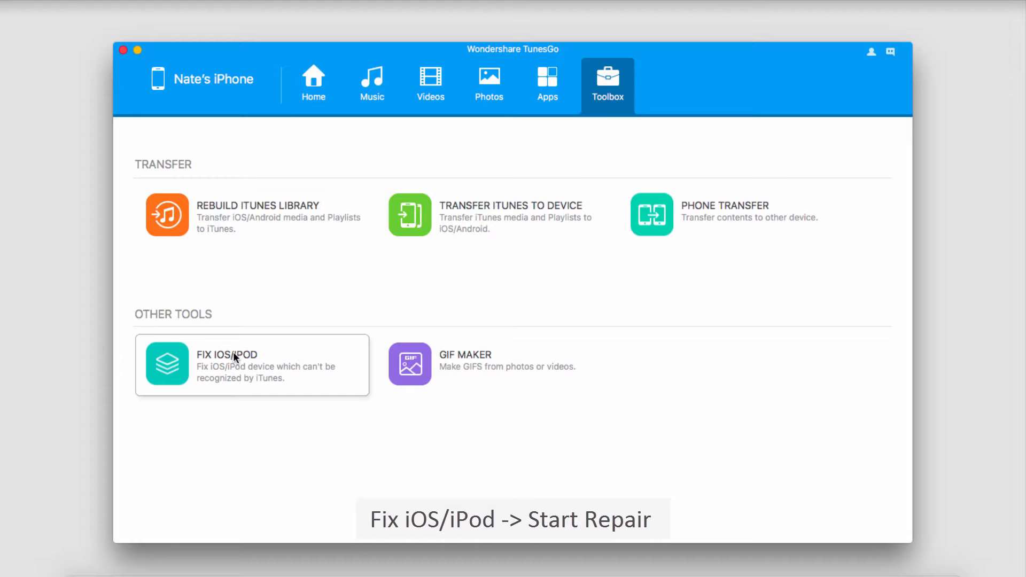
Step: Launch the Fix iOS/iPod repair tool from Other Tools
left_click(226, 365)
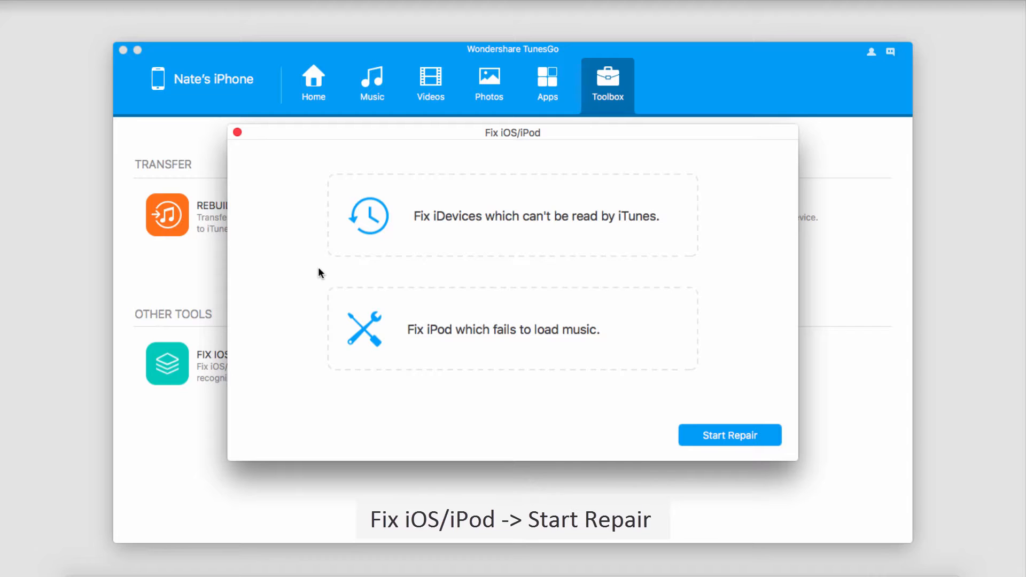
mouse_move(713, 493)
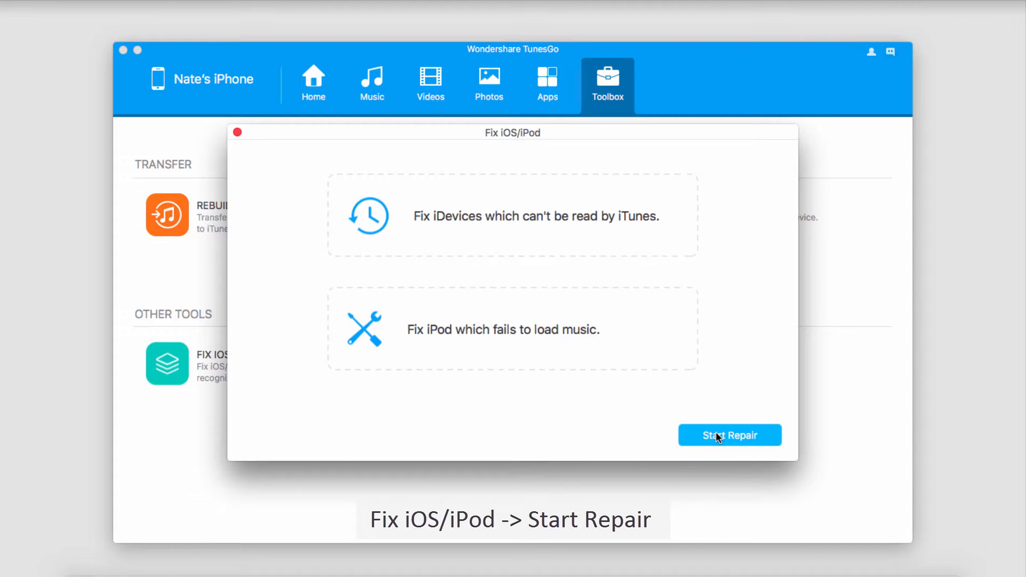
Step: Start the repair check on the connected iPhone's media database
left_click(729, 435)
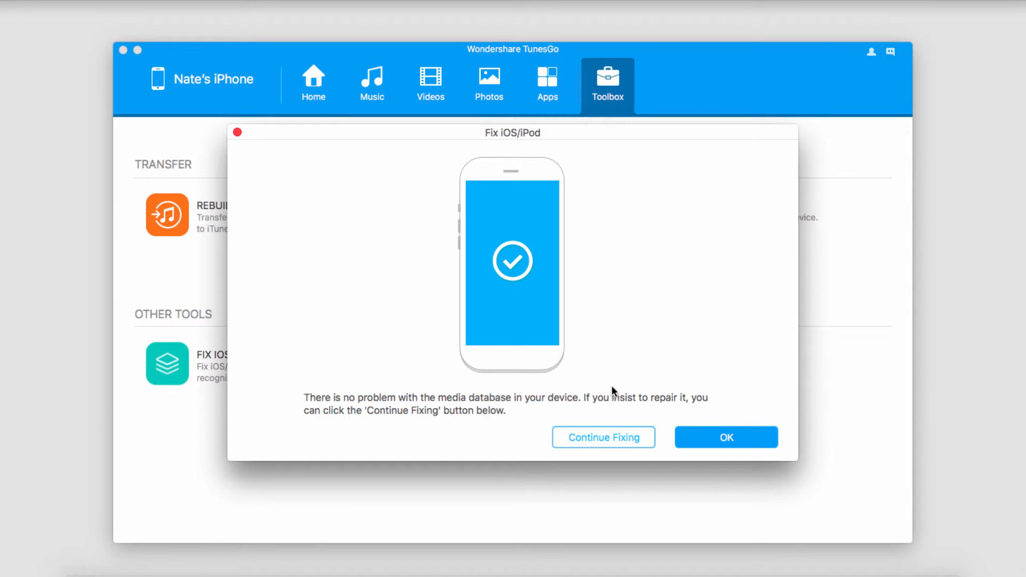
Step: Force the repair via Continue Fixing and dismiss the 'Fix complete' message
left_click(603, 437)
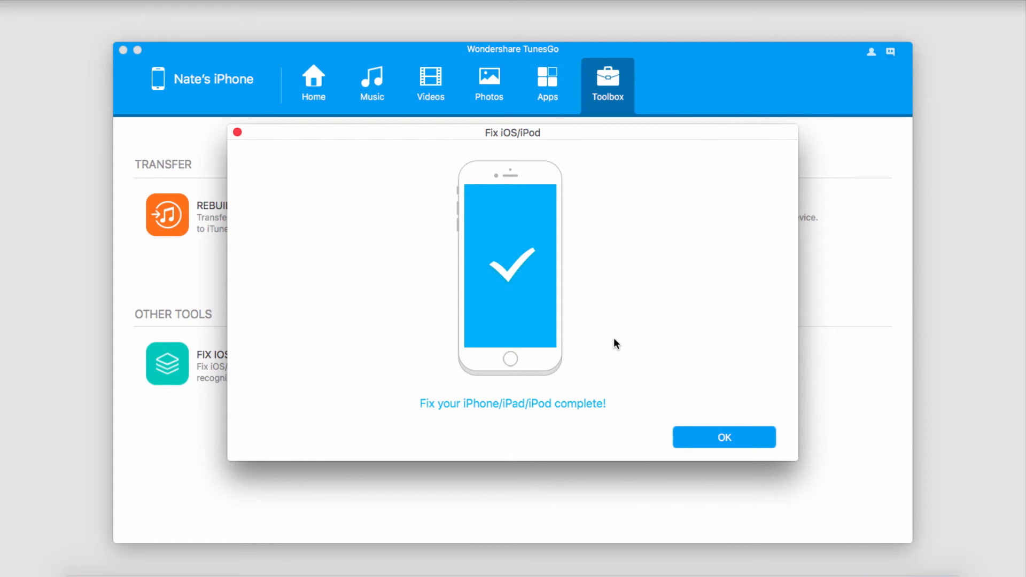
left_click(724, 437)
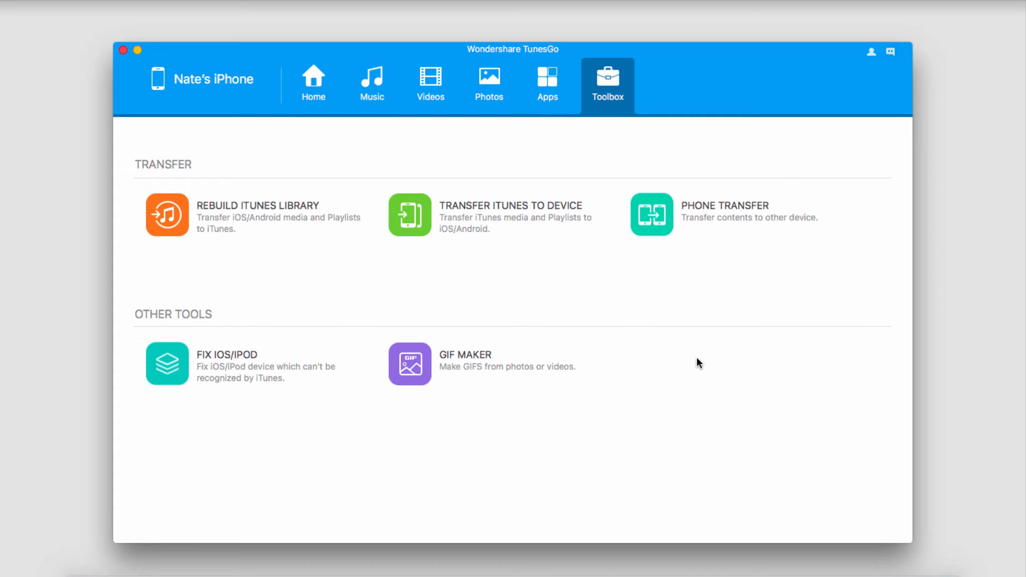